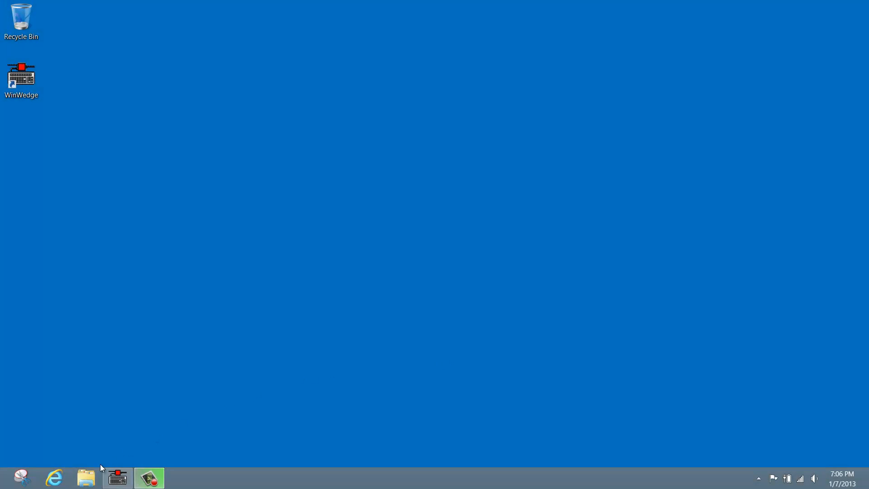
{"action": "left_click", "coordinate": [53, 477]}
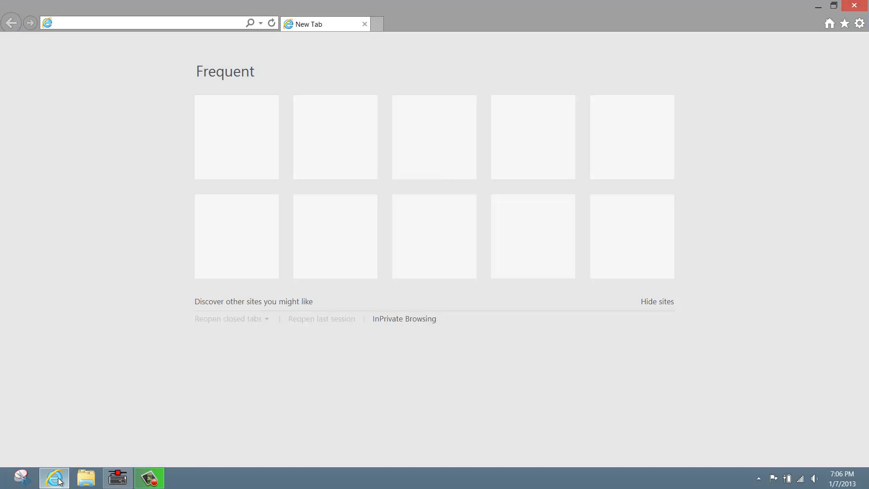
{"action": "type", "text": "www."}
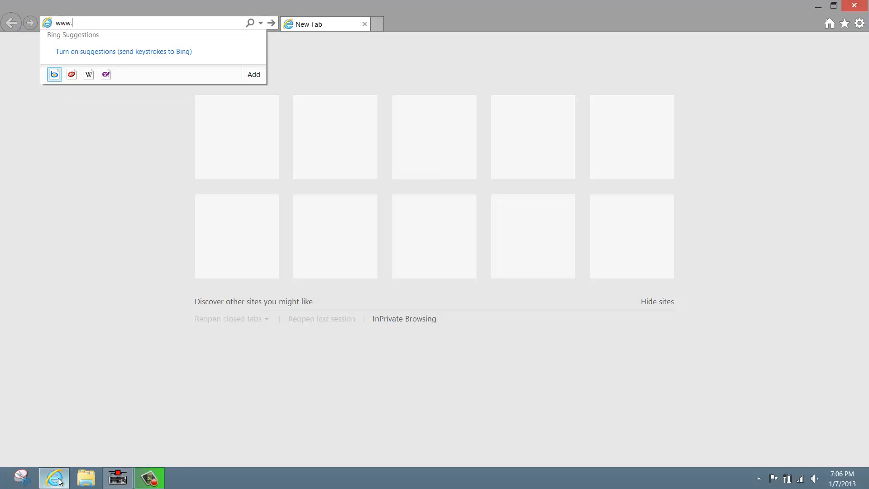
{"action": "type", "text": "taltech.com/su"}
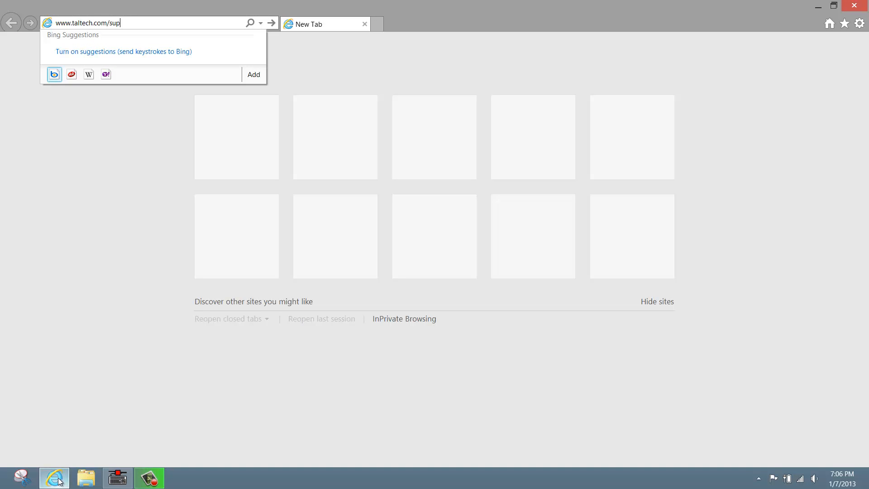
{"action": "type", "text": "port/win"}
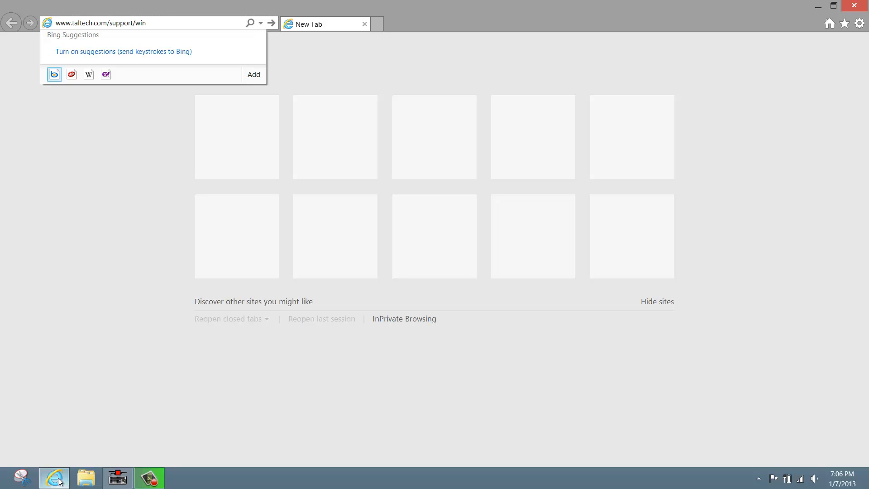
{"action": "type", "text": "wedge"}
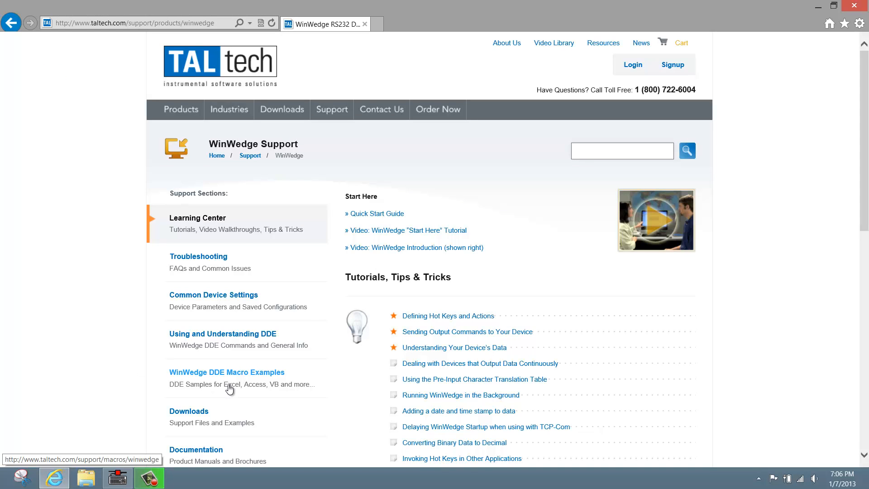
From WinWedge DDE Macro Examples, open the 'Collecting a Single Field of Data into Excel' sample.
{"action": "left_click", "coordinate": [226, 372]}
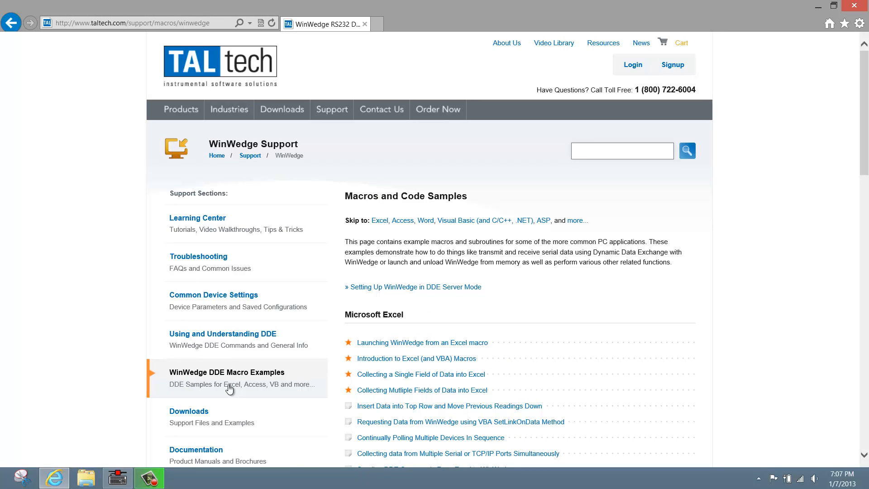
{"action": "scroll", "scroll_direction": "down", "scroll_amount": 3}
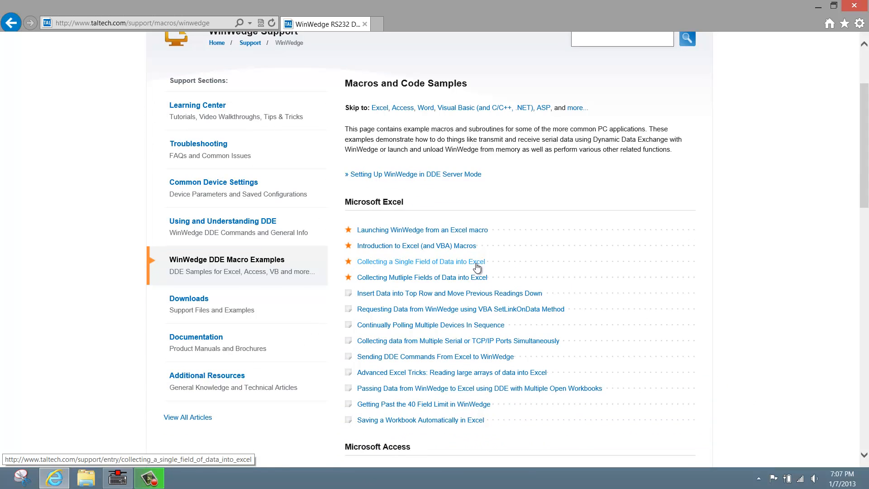
{"action": "left_click", "coordinate": [421, 260]}
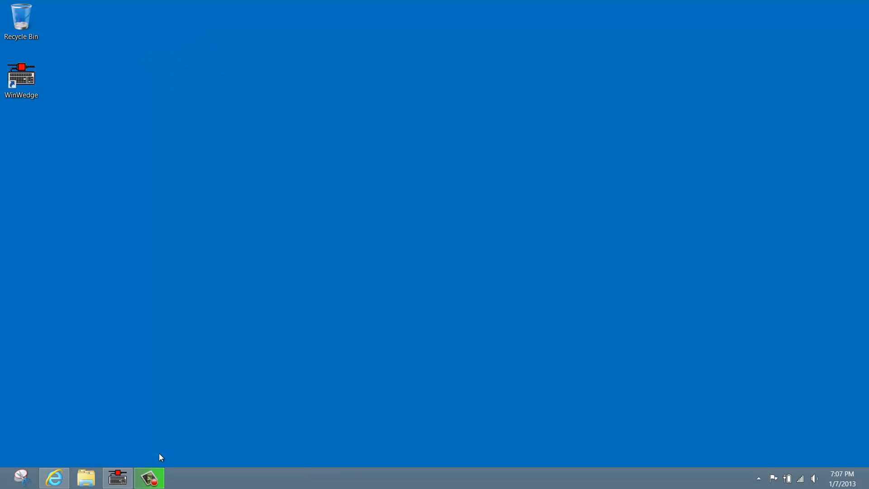
Set WinWedge to DDE mode targeting Excel, topic System, command [RUN("GetSingleField")].
{"action": "left_click", "coordinate": [117, 477]}
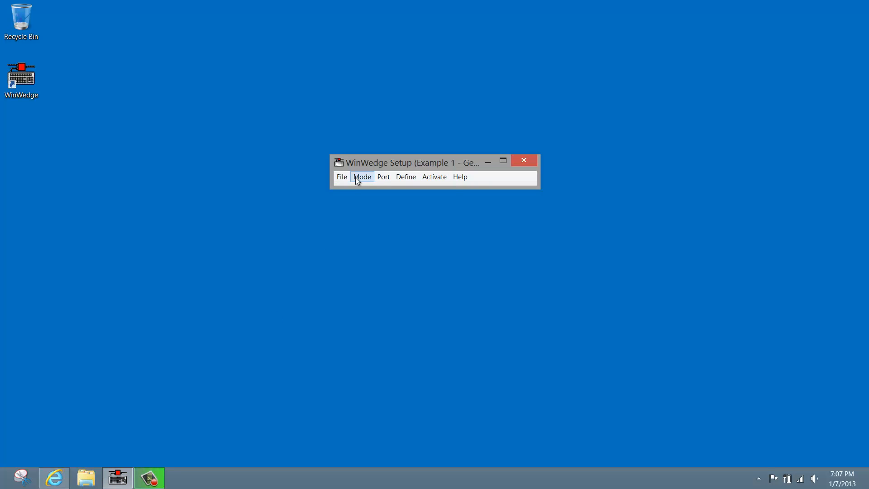
{"action": "left_click", "coordinate": [362, 176]}
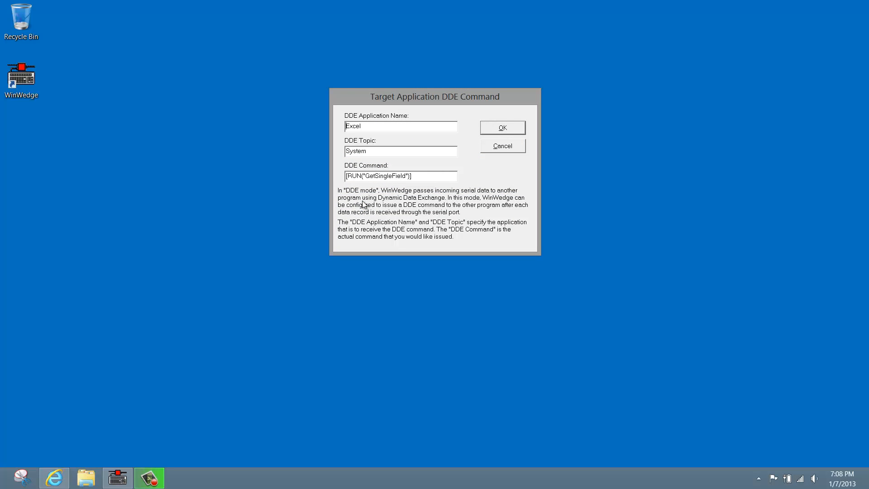
{"action": "mouse_move", "coordinate": [389, 167]}
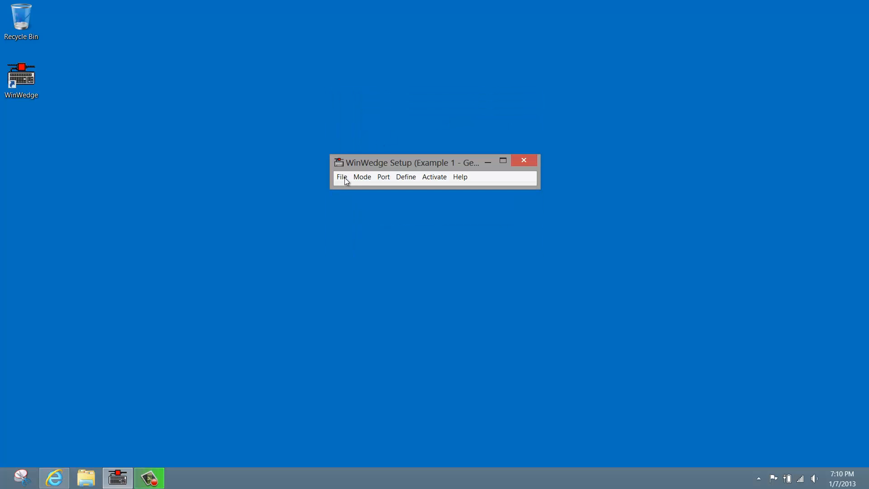
{"action": "left_click", "coordinate": [342, 176]}
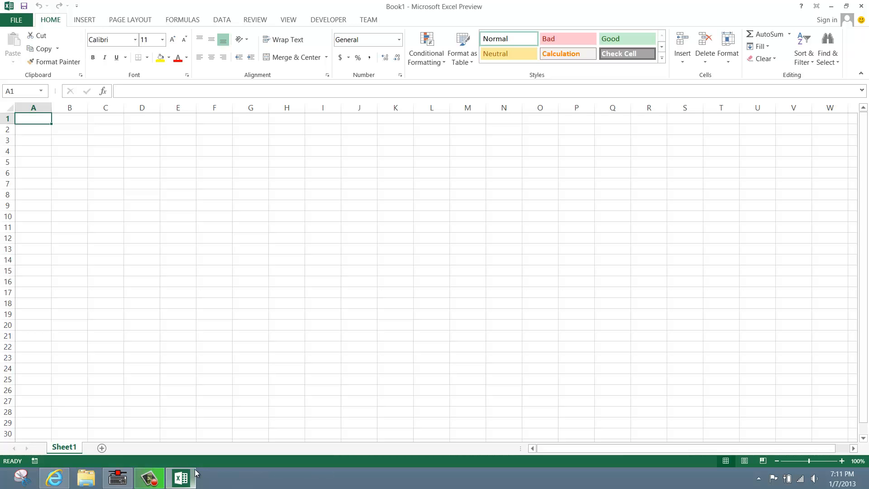
Enter the headings Data in A1 and Time Stamp in B1, then bring up column B's actions.
{"action": "type", "text": "Data"}
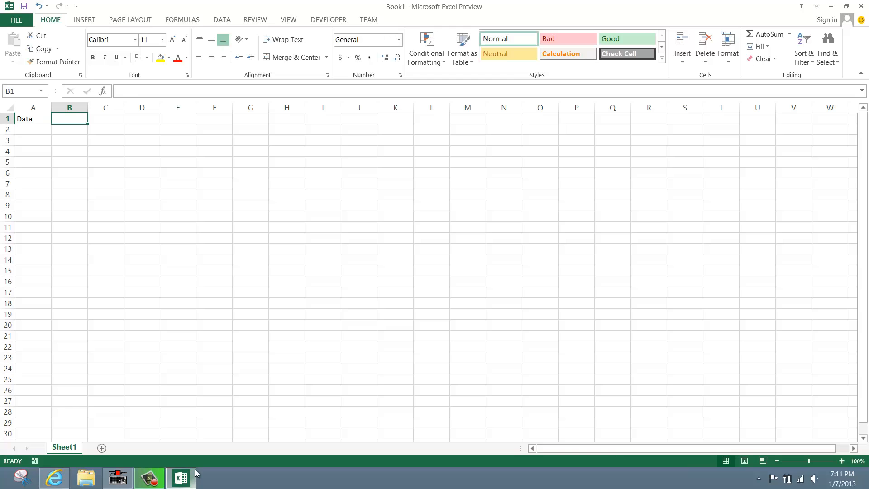
{"action": "type", "text": "Time Stamp"}
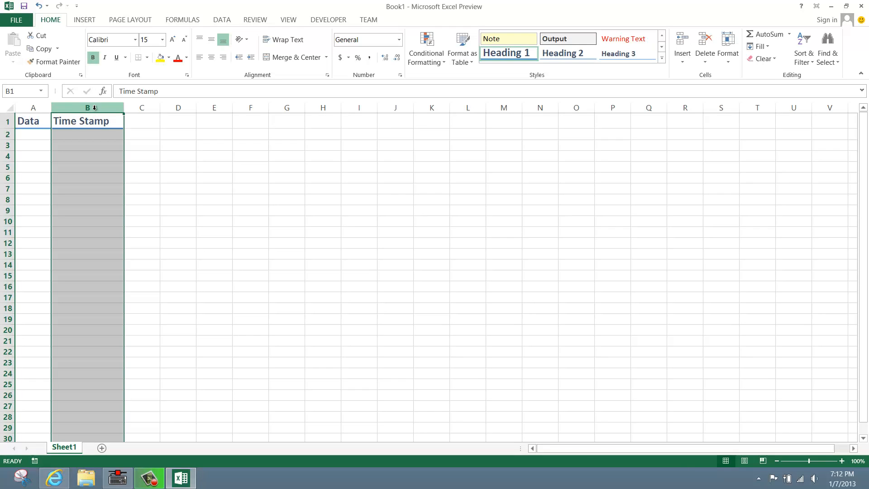
{"action": "right_click", "coordinate": [87, 108]}
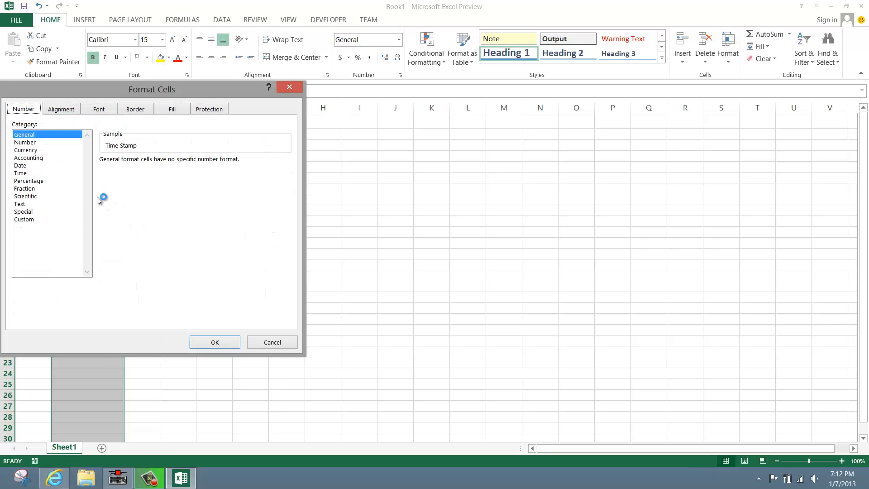
Format the Time Stamp column as Date, type 3/14/12 1:30 PM.
{"action": "left_click", "coordinate": [20, 165]}
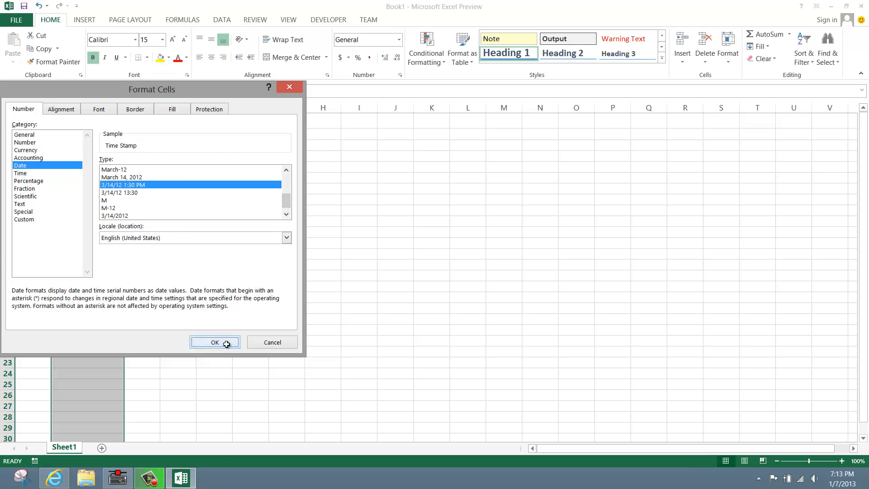
{"action": "left_click", "coordinate": [215, 342]}
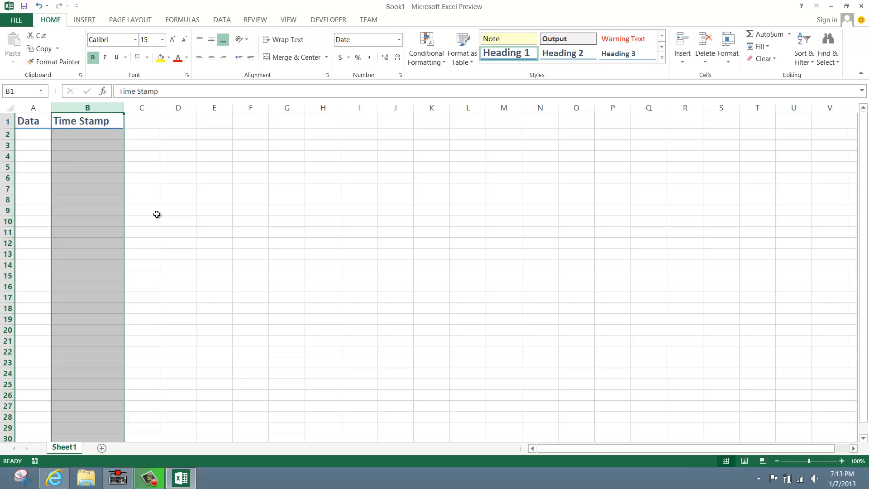
{"action": "mouse_move", "coordinate": [91, 99]}
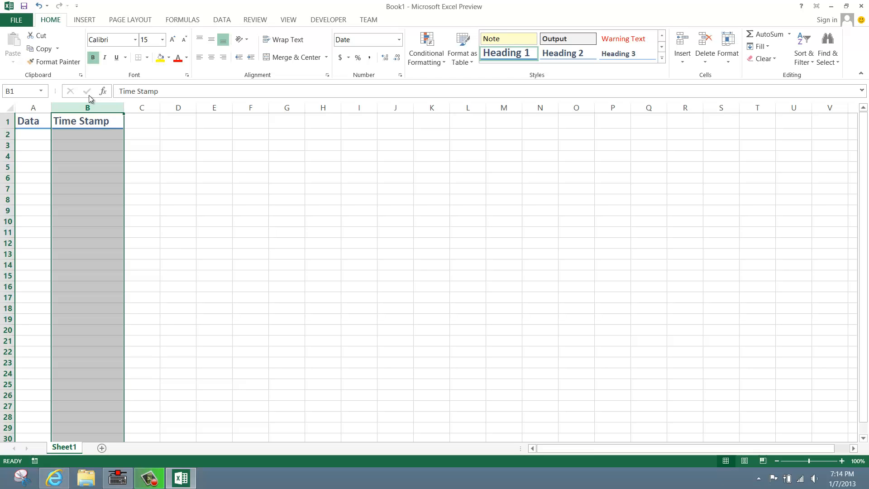
{"action": "left_click", "coordinate": [16, 19]}
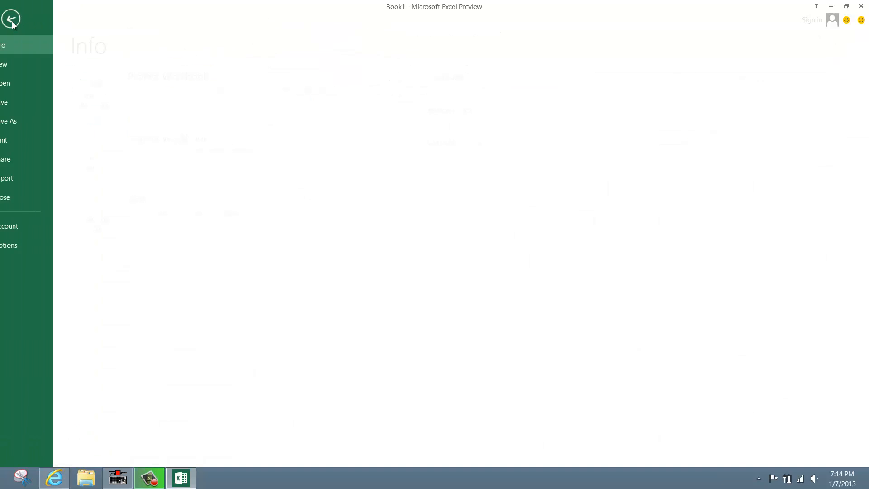
Enable the Developer ribbon tab in Excel Options and launch the Visual Basic editor.
{"action": "left_click", "coordinate": [11, 18]}
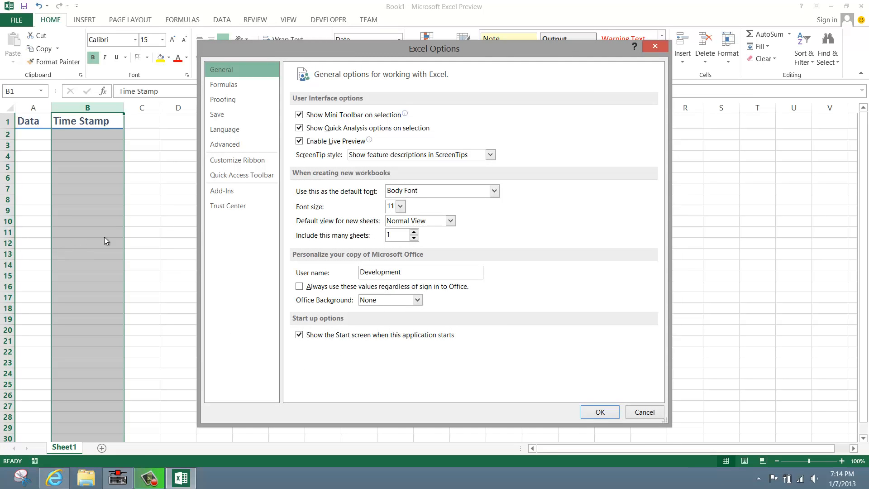
{"action": "left_click", "coordinate": [237, 159]}
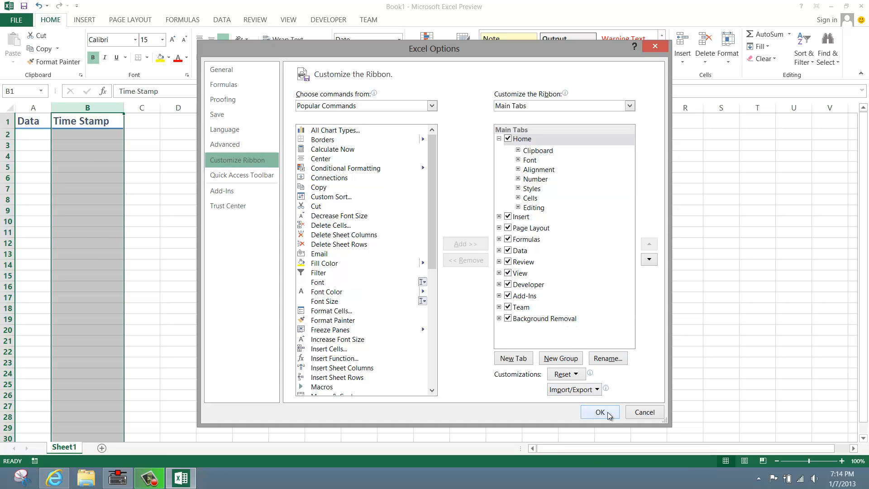
{"action": "left_click", "coordinate": [601, 412]}
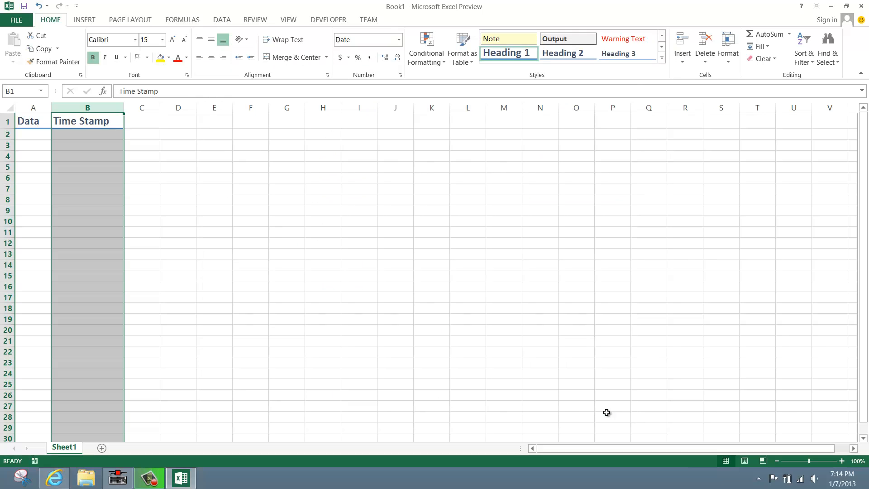
{"action": "left_click", "coordinate": [327, 19]}
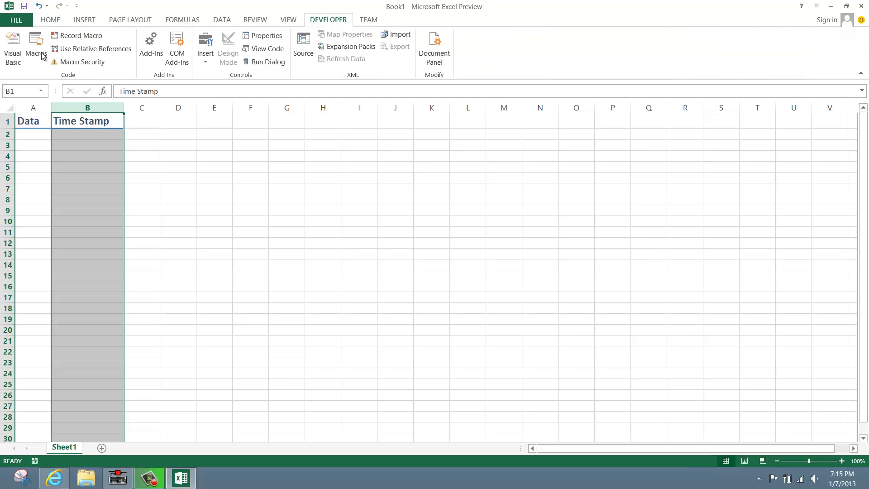
{"action": "left_click", "coordinate": [12, 48]}
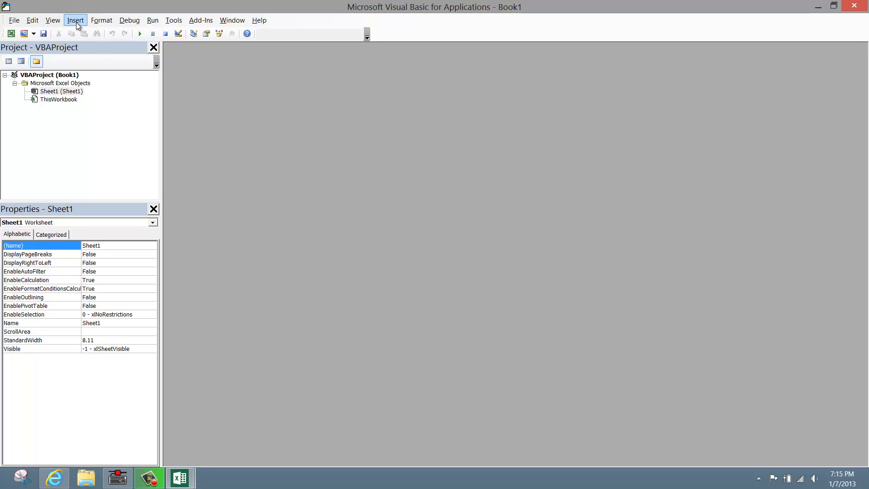
Insert a new code module, Module1, into Book1's VBA project and switch to the sample web page.
{"action": "left_click", "coordinate": [76, 20]}
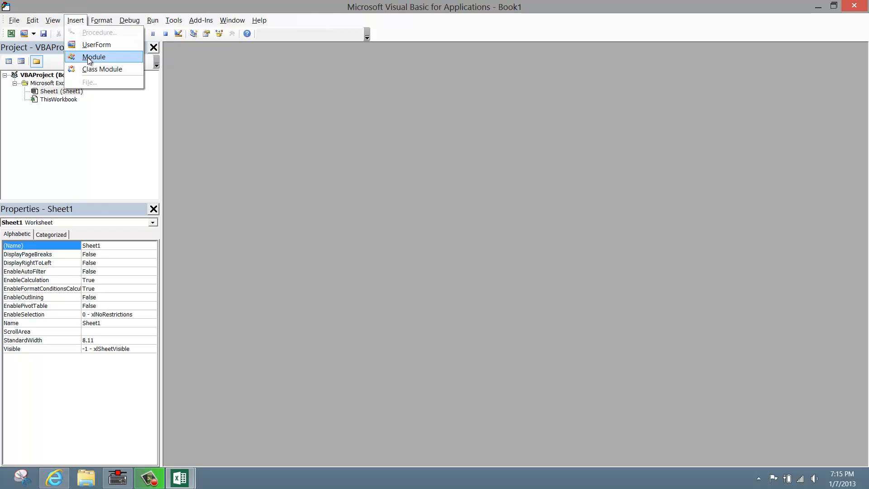
{"action": "left_click", "coordinate": [93, 56]}
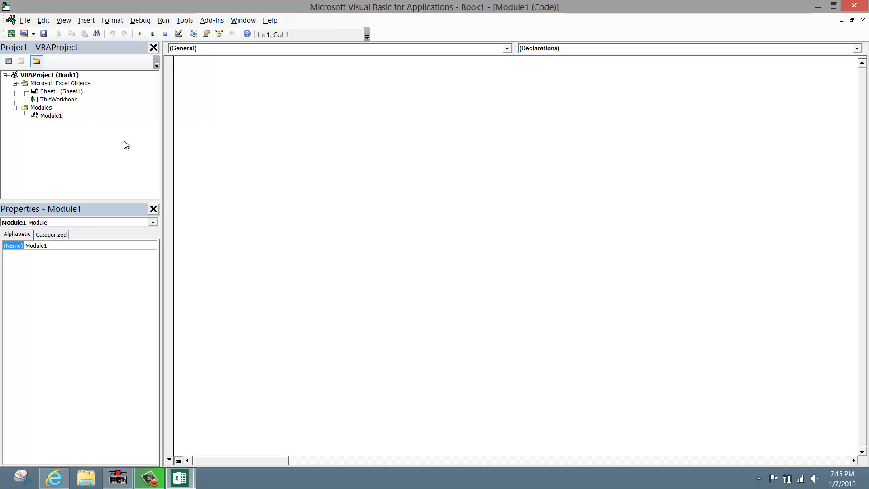
{"action": "left_click", "coordinate": [178, 61]}
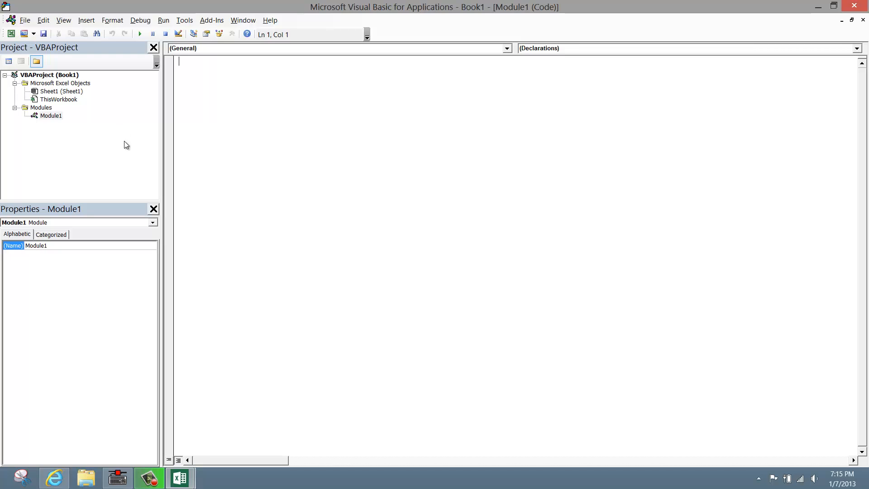
{"action": "mouse_move", "coordinate": [60, 320]}
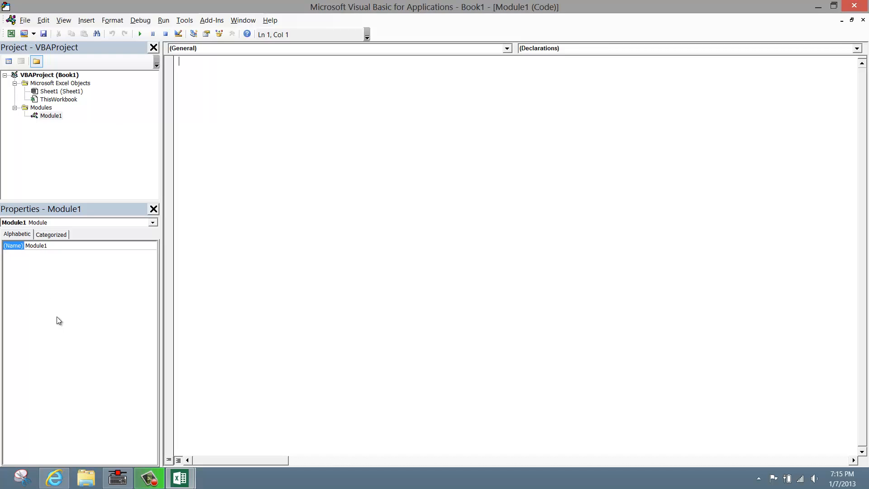
{"action": "left_click", "coordinate": [53, 477]}
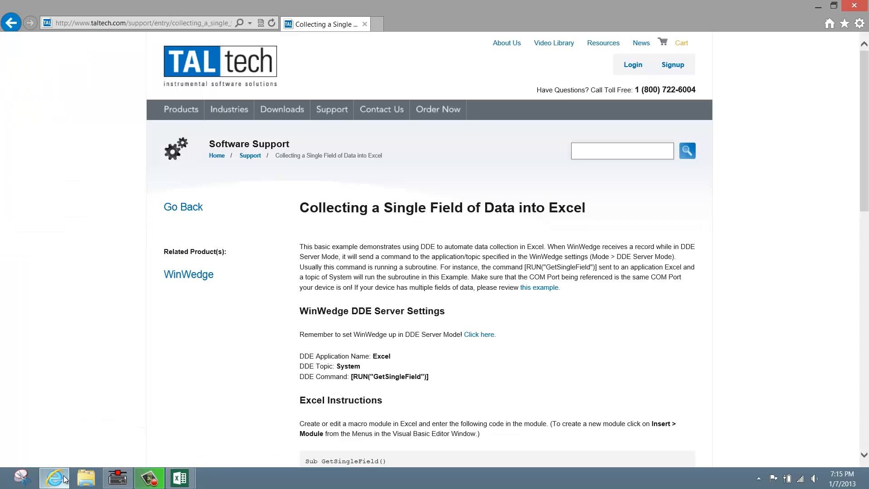
Select and copy the GetSingleField example macro code from the sample page.
{"action": "scroll", "scroll_direction": "down", "scroll_amount": 3}
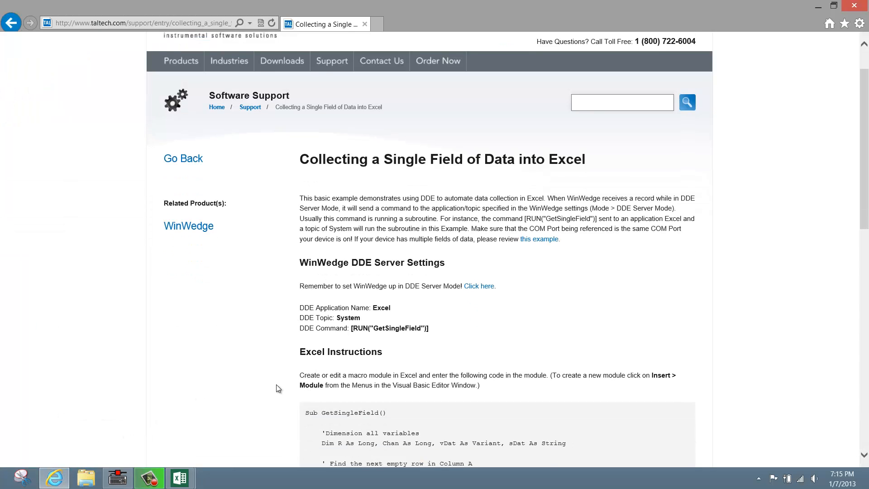
{"action": "scroll", "scroll_direction": "down", "scroll_amount": 3}
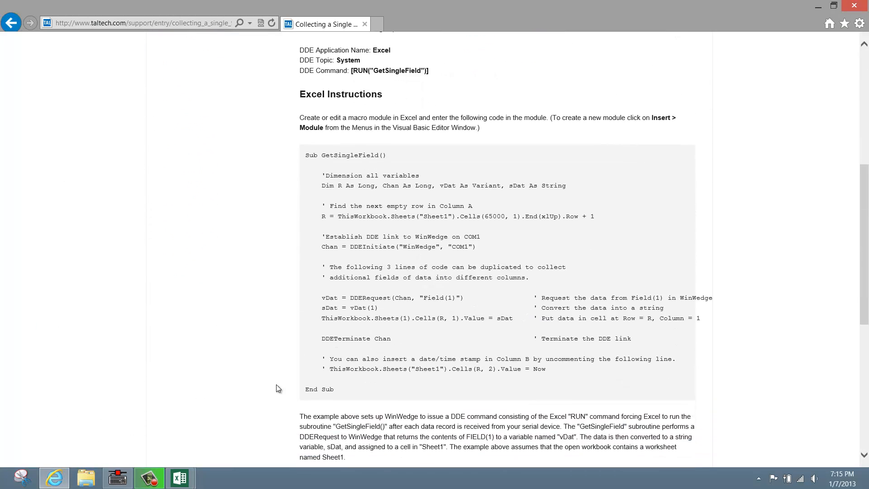
{"action": "left_click_drag", "start_coordinate": [311, 266], "coordinate": [332, 389]}
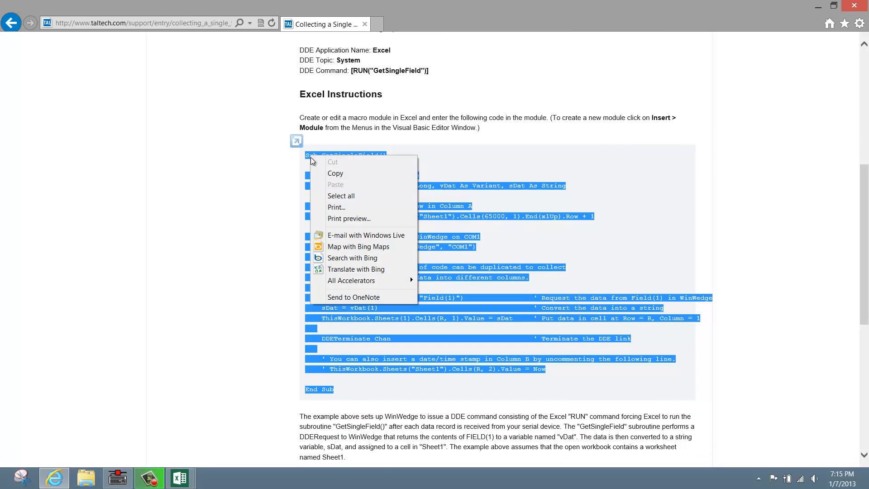
{"action": "left_click", "coordinate": [333, 176]}
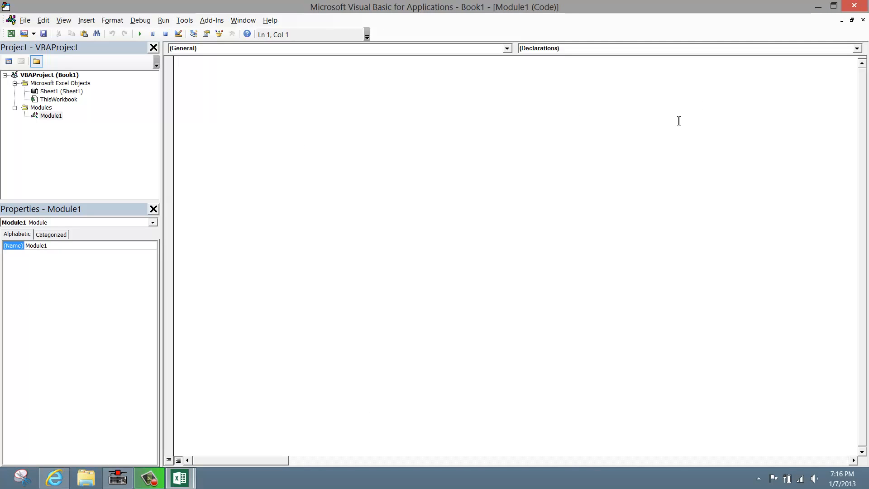
{"action": "mouse_move", "coordinate": [499, 108]}
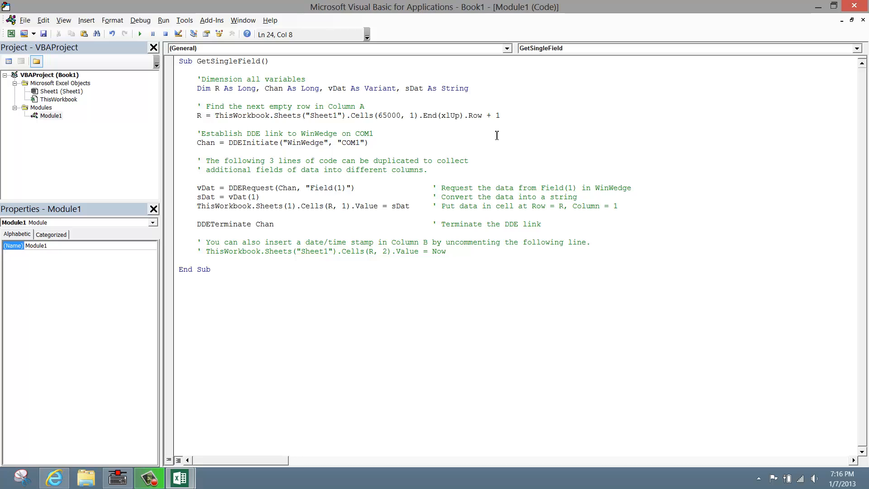
Paste the GetSingleField macro into Module1.
{"action": "left_click", "coordinate": [211, 270]}
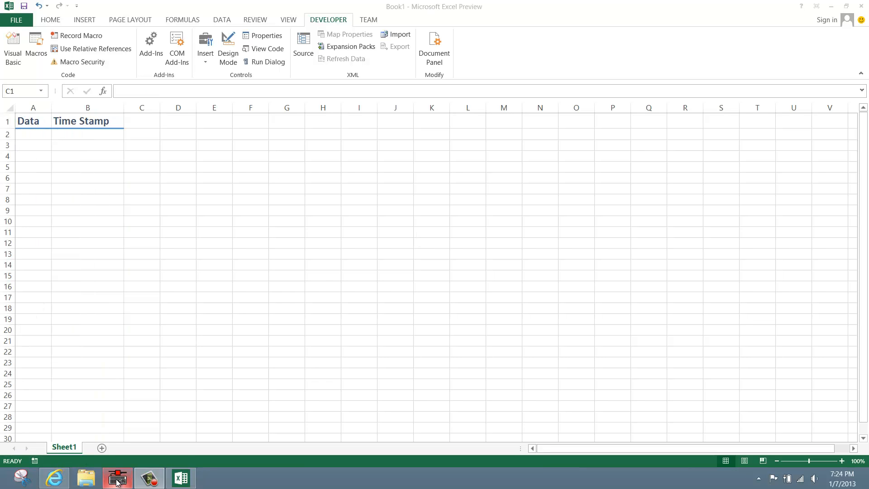
Activate WinWedge in Normal Mode so balance readings and time stamps fill rows 2–5.
{"action": "left_click", "coordinate": [117, 477]}
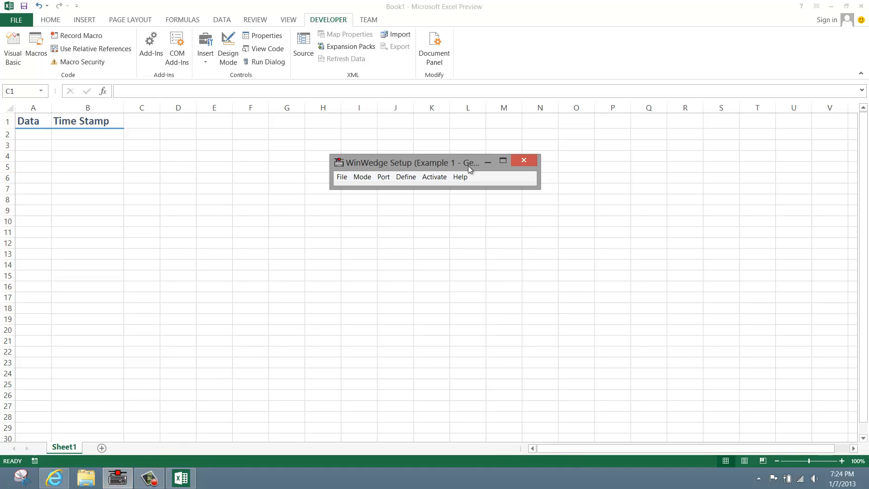
{"action": "left_click", "coordinate": [435, 176]}
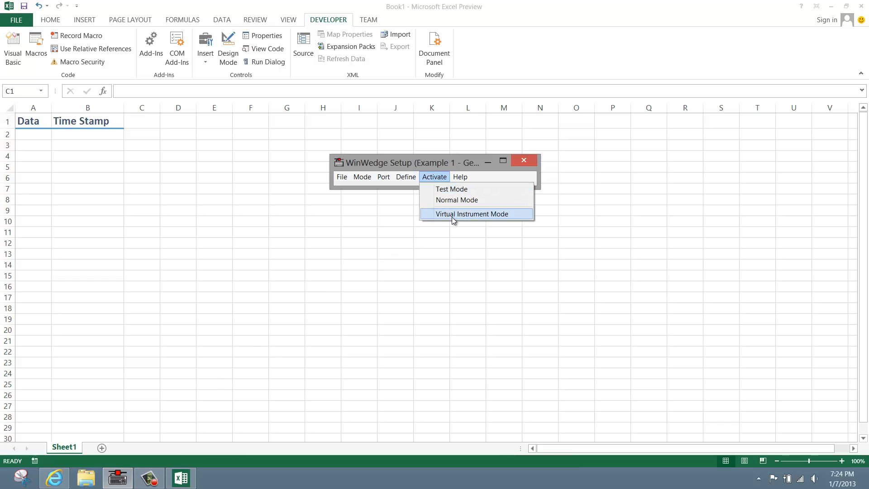
{"action": "mouse_move", "coordinate": [456, 199]}
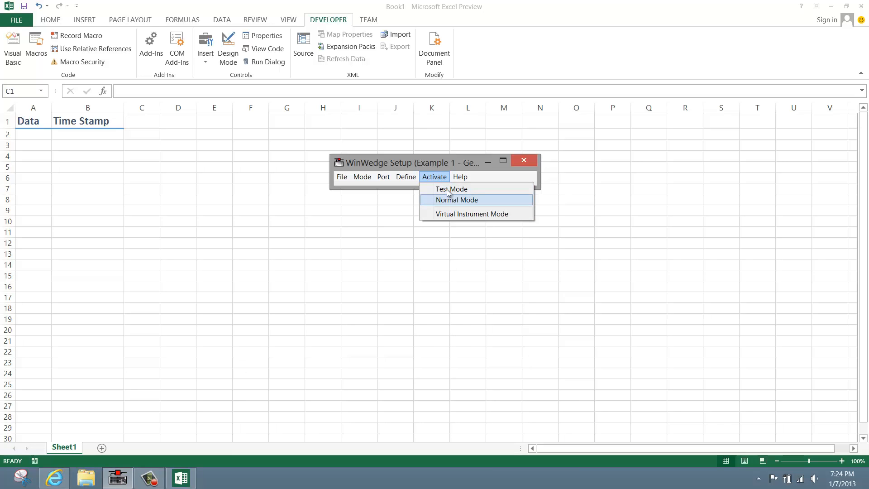
{"action": "left_click", "coordinate": [456, 200]}
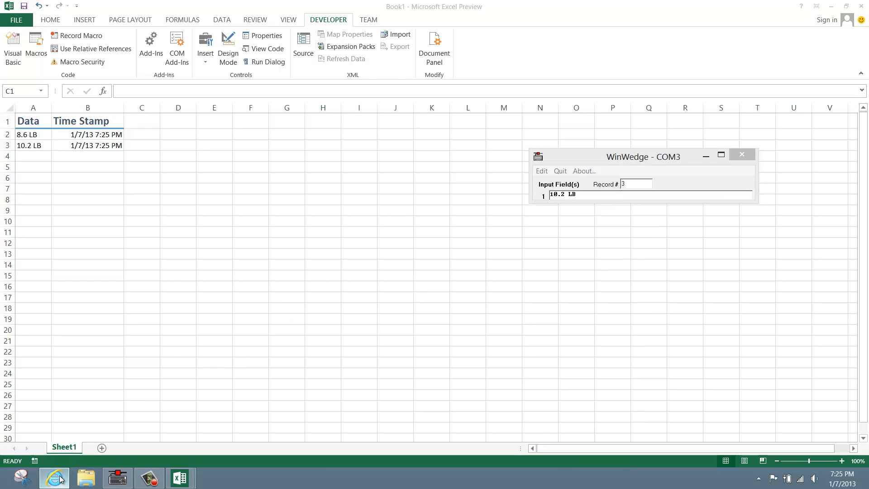
{"action": "left_click", "coordinate": [54, 477]}
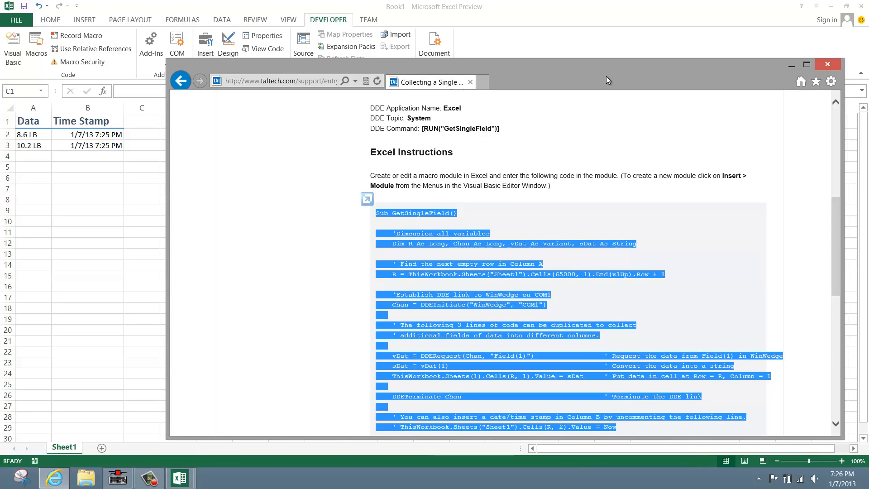
{"action": "left_click", "coordinate": [514, 197]}
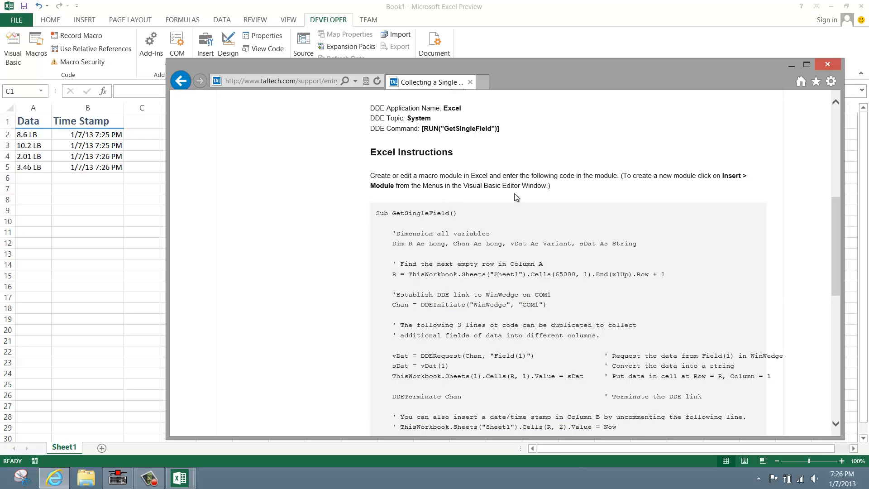
{"action": "mouse_move", "coordinate": [504, 187]}
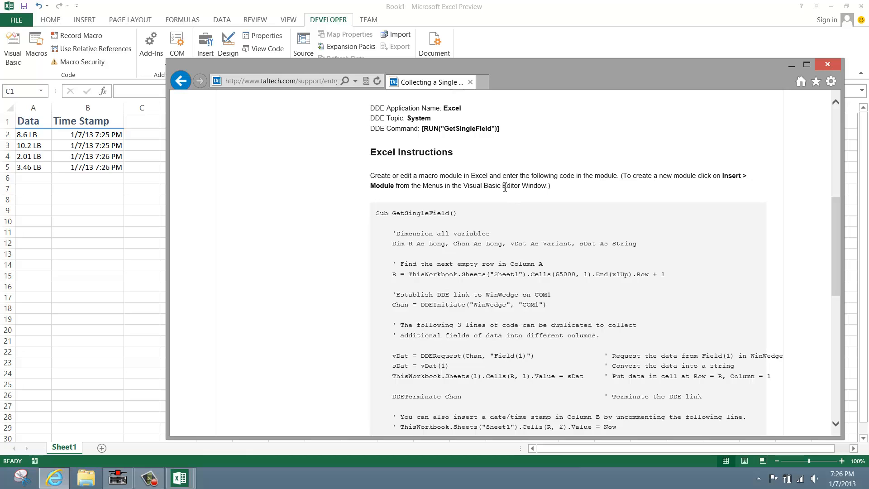